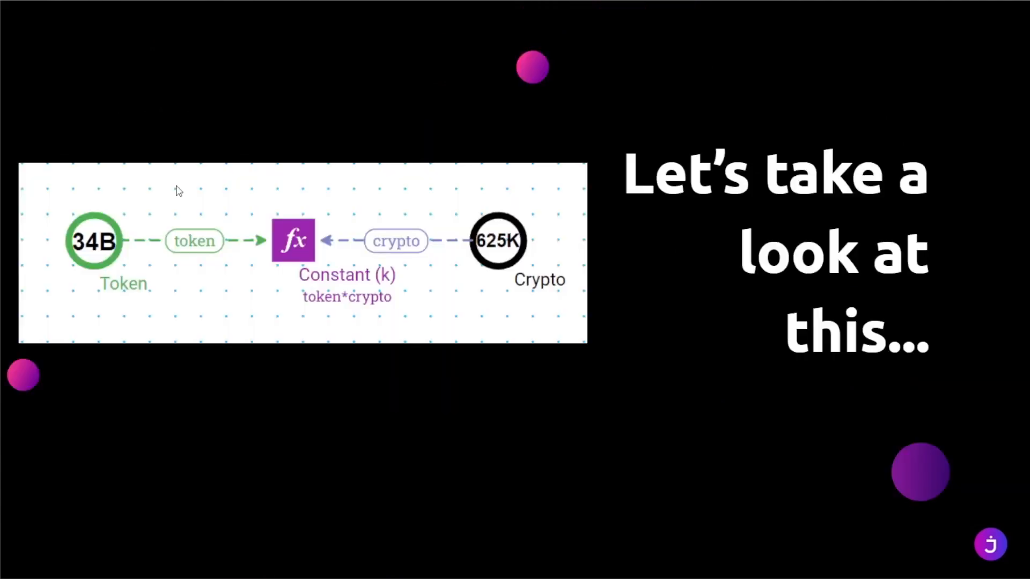
# Advance to the 'Let's take a look at this' slide showing the Token–Crypto diagram with constant k
pyautogui.press('Right')
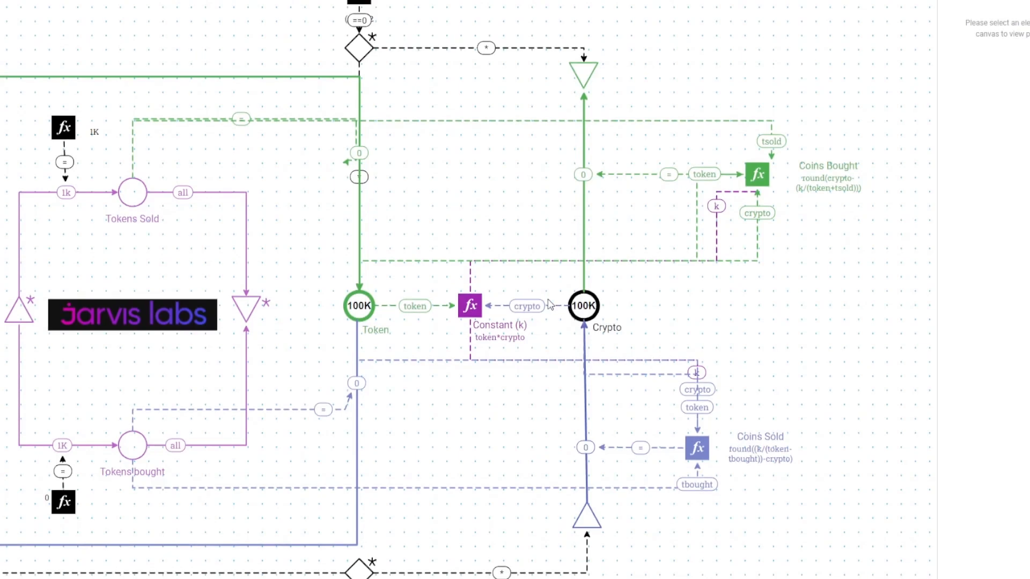
# Zoom in on the Token and Crypto pools (100K each) feeding the Constant (k) token*crypto node
pyautogui.click(526, 306)
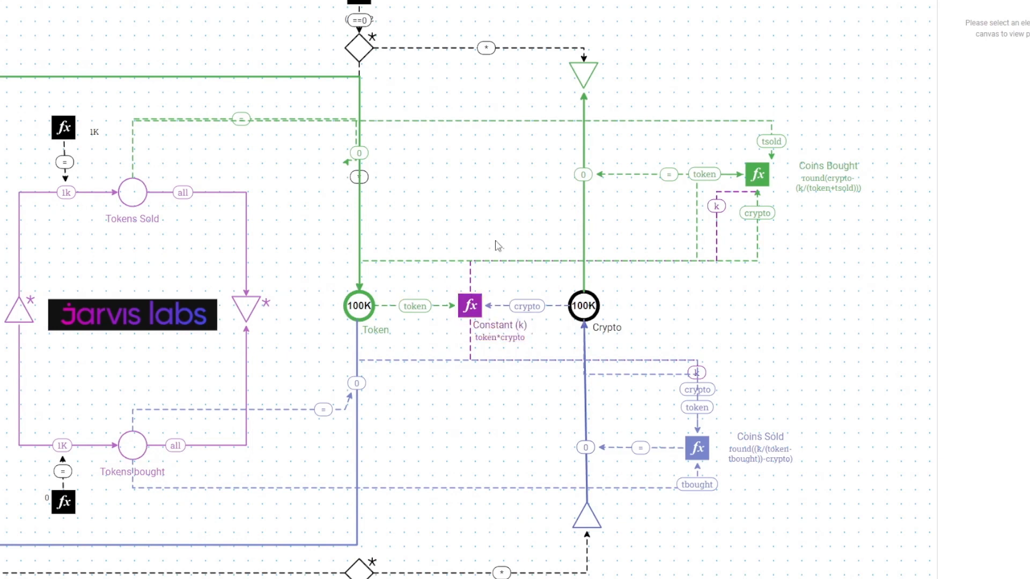
pyautogui.moveTo(646, 347)
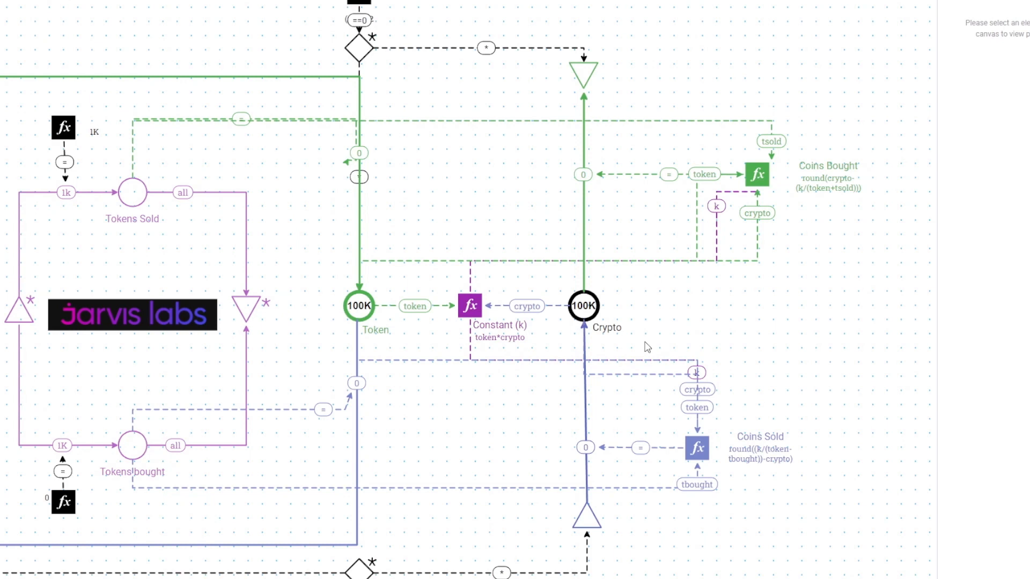
pyautogui.click(582, 306)
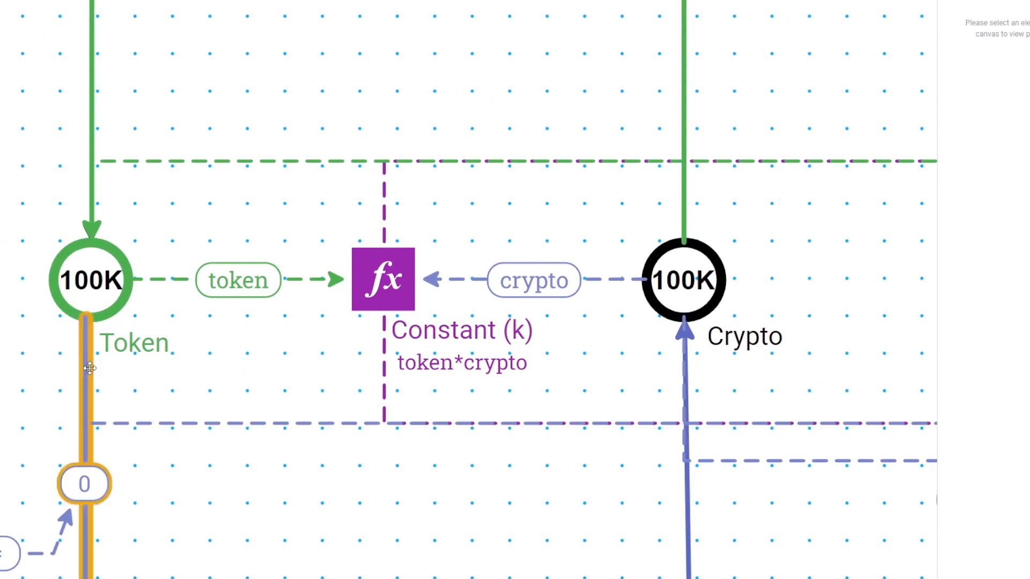
pyautogui.click(90, 280)
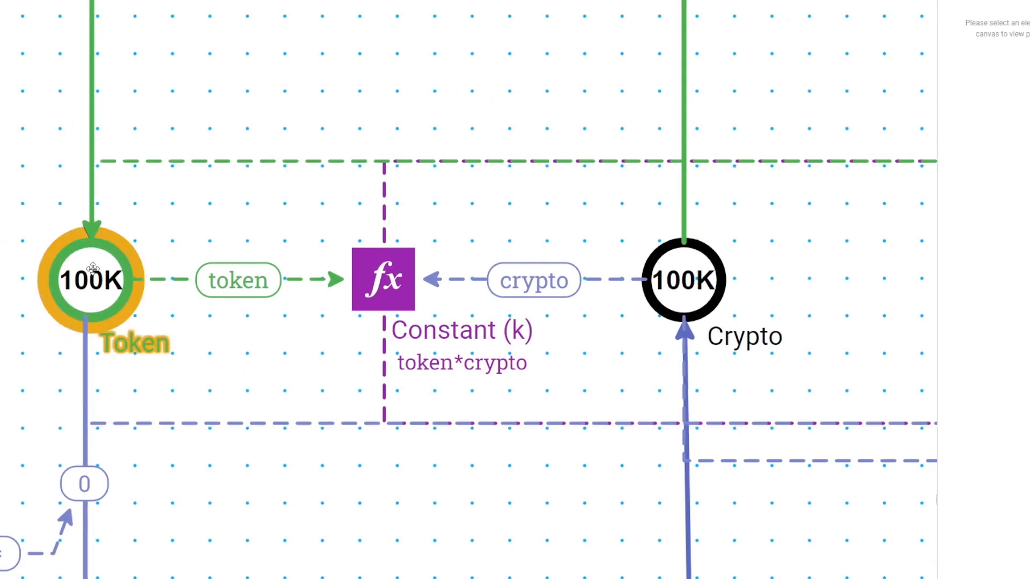
pyautogui.click(683, 280)
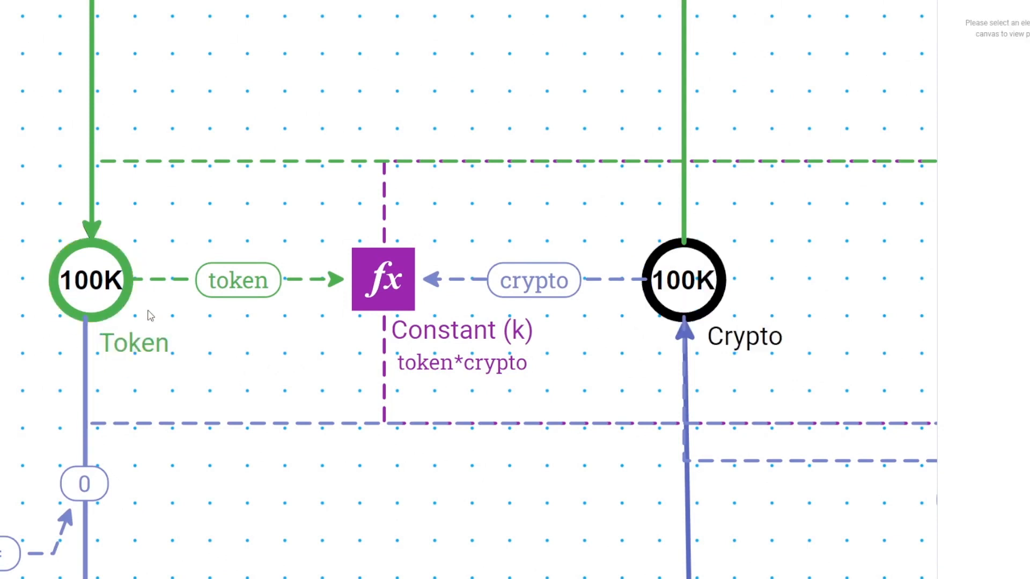
pyautogui.click(238, 280)
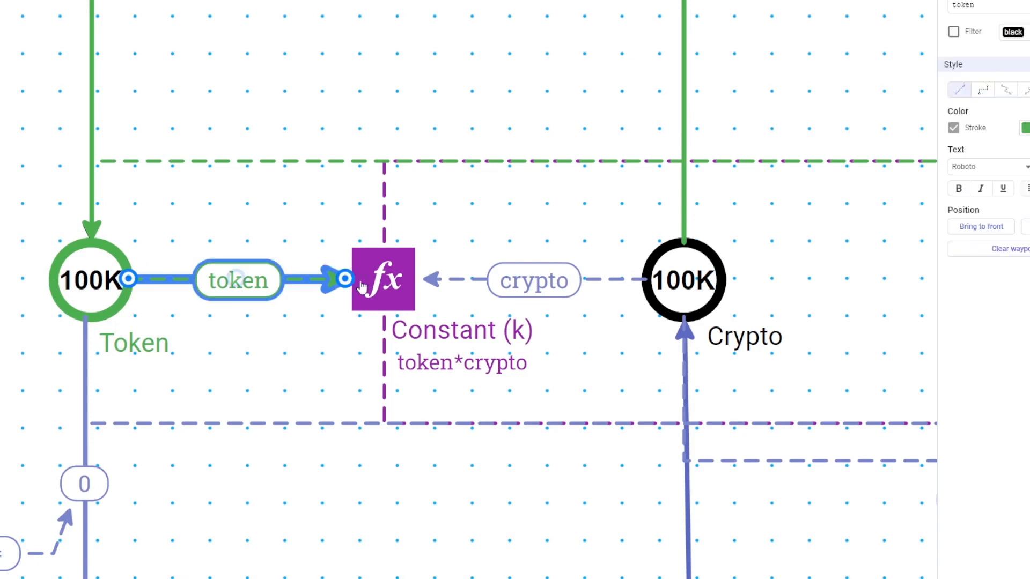
pyautogui.click(533, 280)
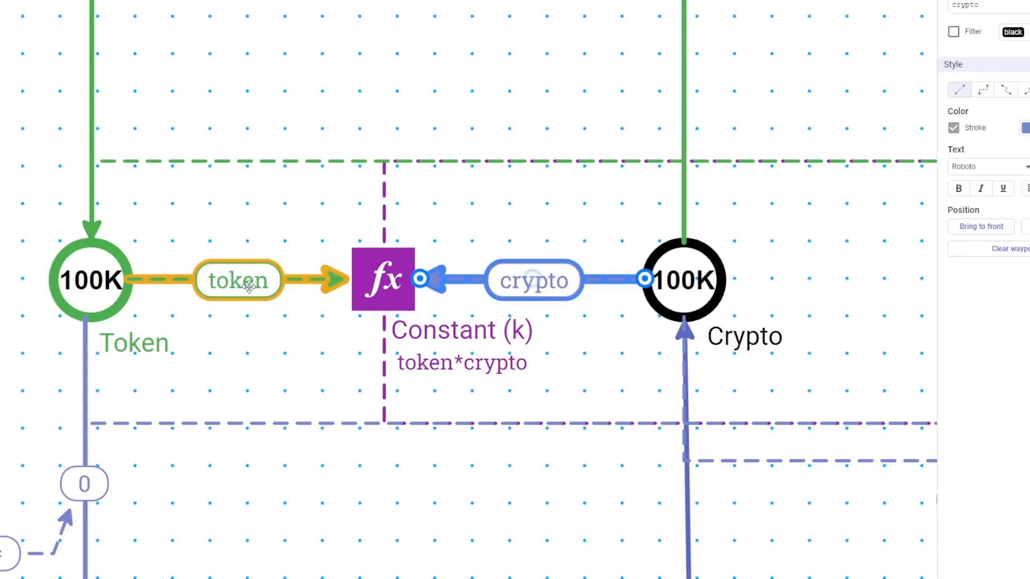
pyautogui.click(382, 279)
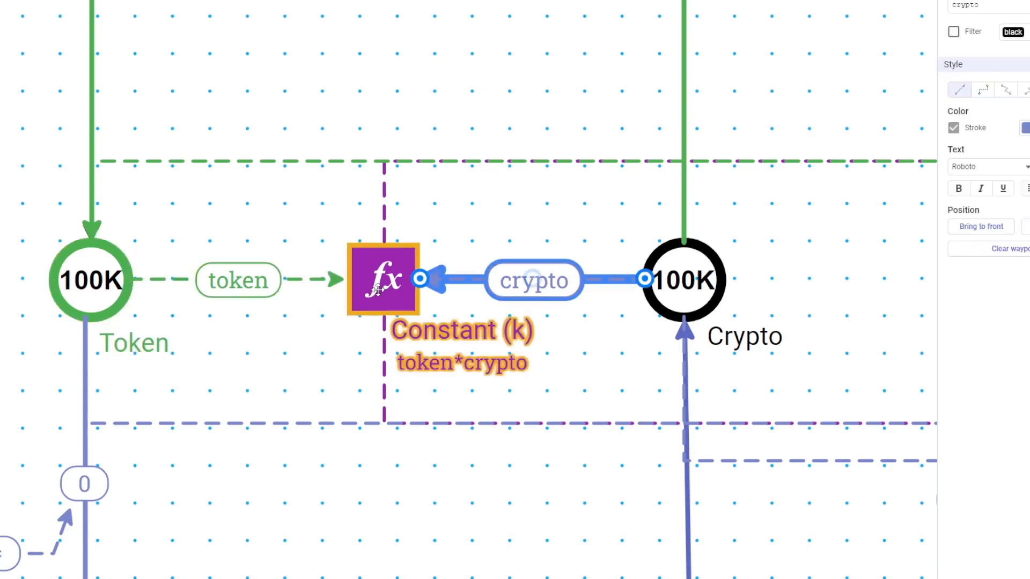
pyautogui.click(288, 328)
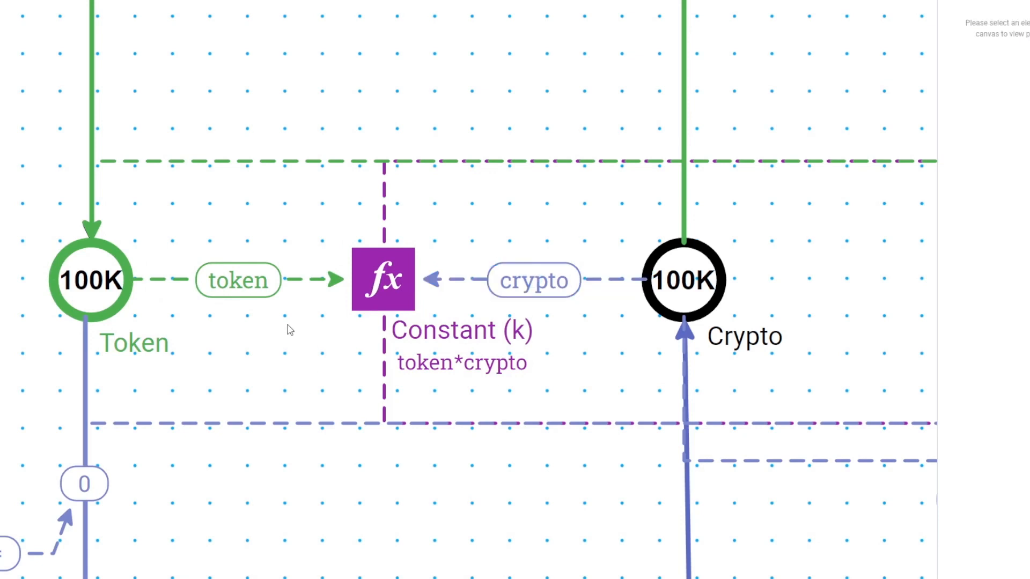
pyautogui.click(238, 280)
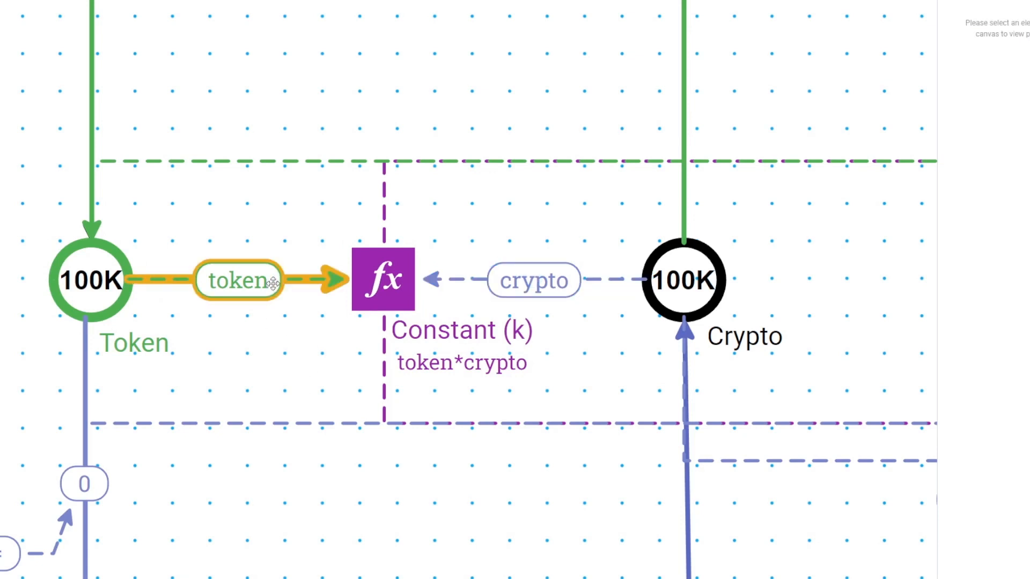
pyautogui.click(382, 280)
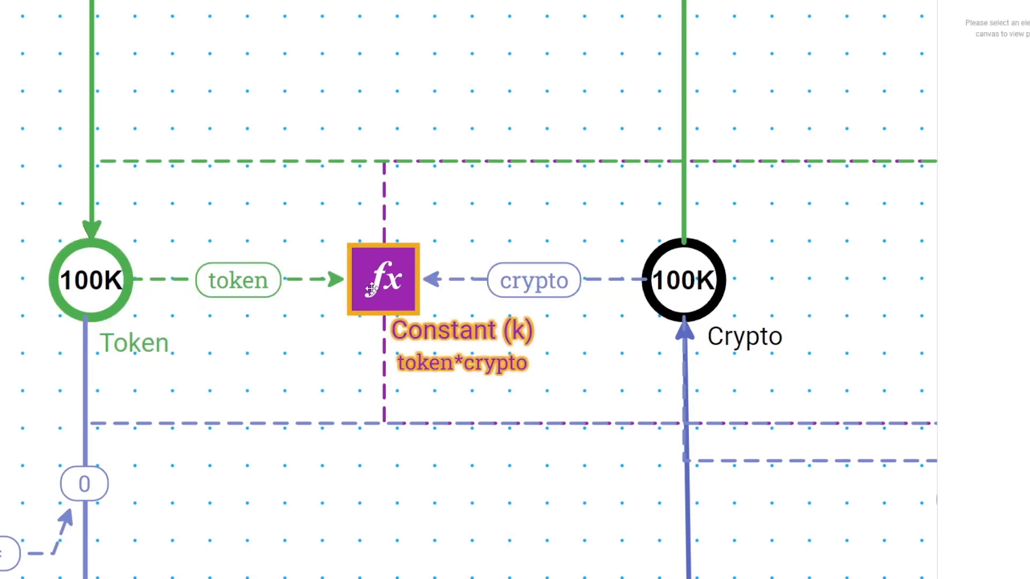
pyautogui.click(312, 331)
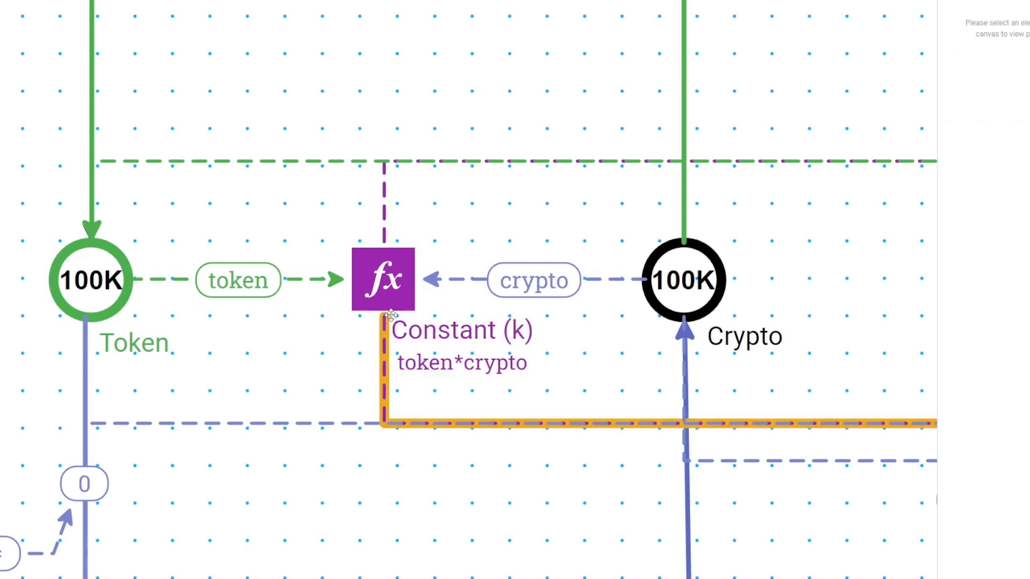
pyautogui.click(382, 280)
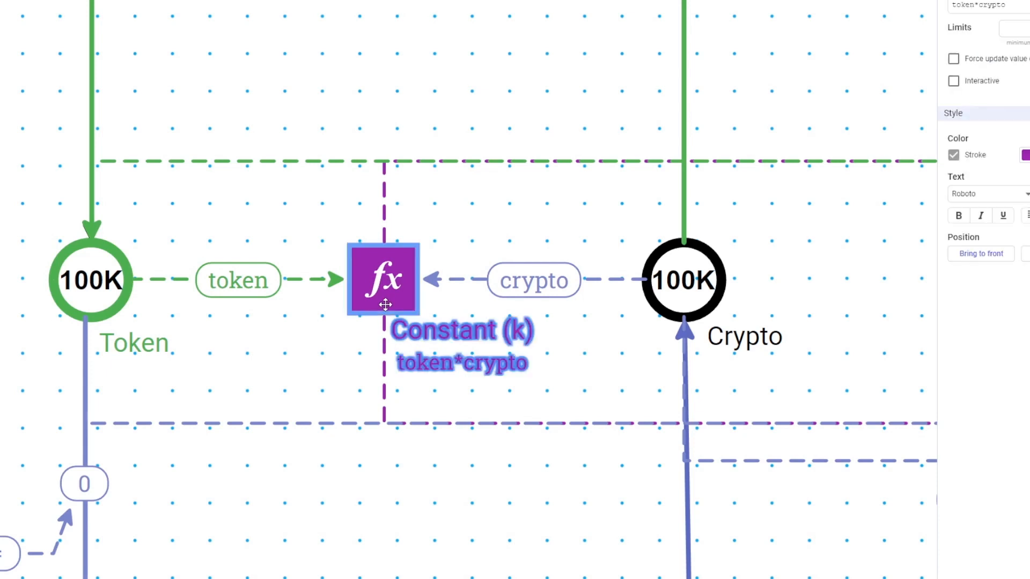
pyautogui.click(250, 363)
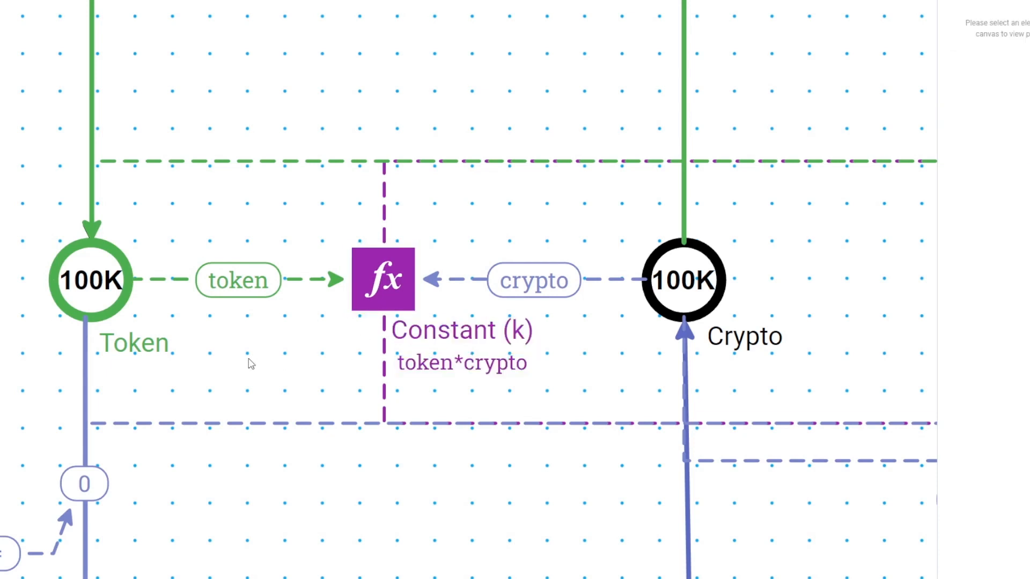
pyautogui.moveTo(225, 364)
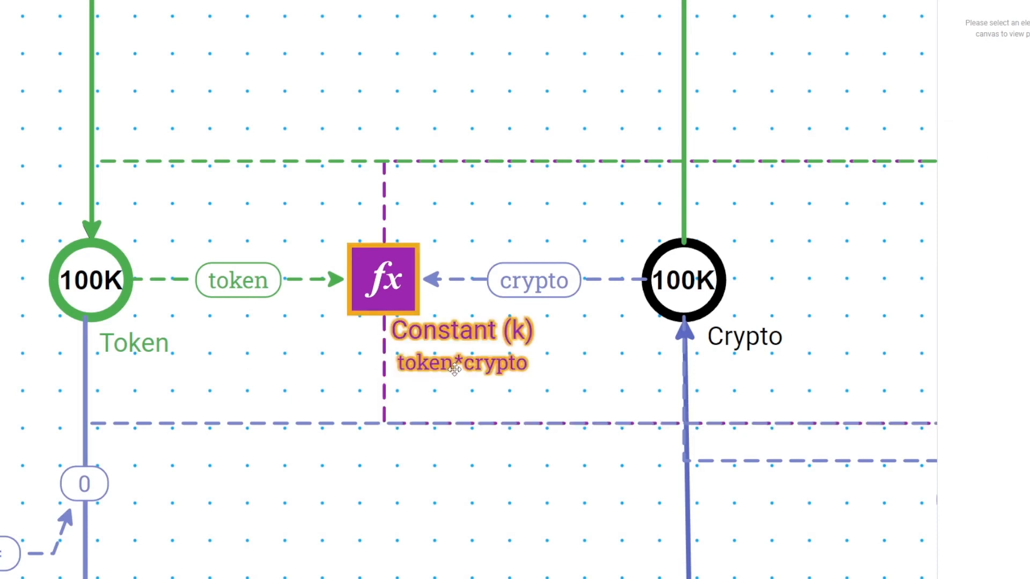
pyautogui.click(384, 279)
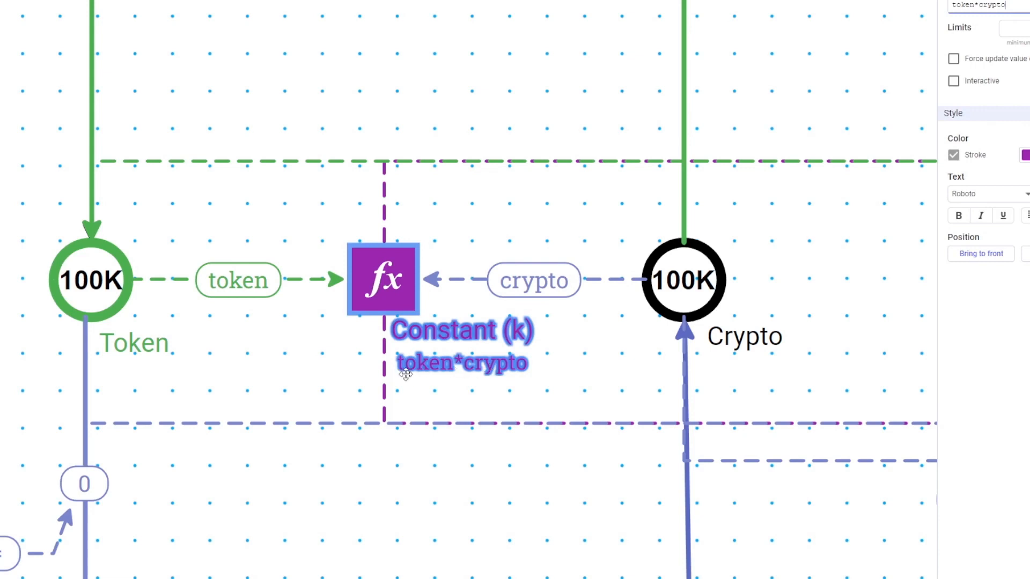
pyautogui.click(579, 374)
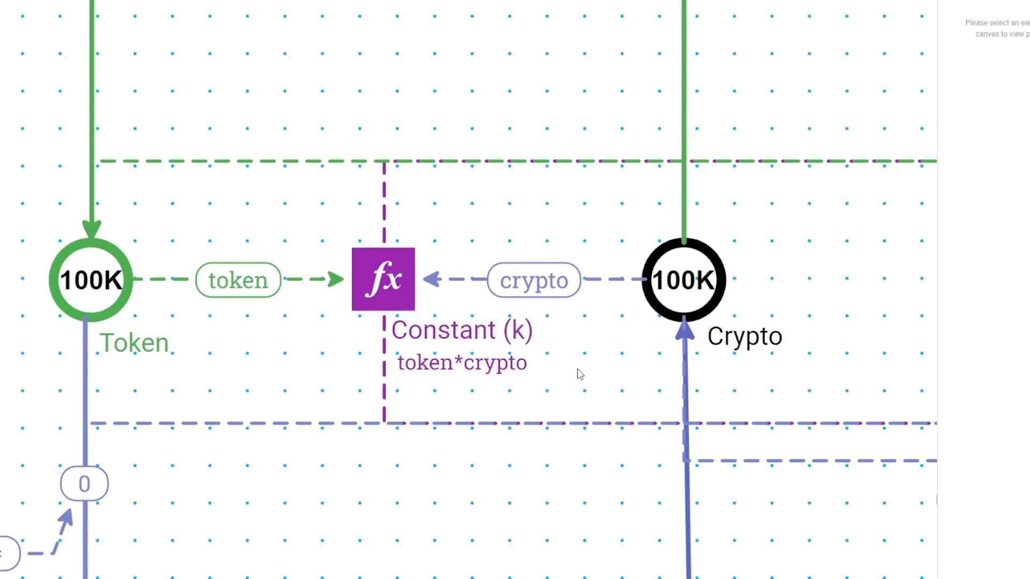
pyautogui.moveTo(574, 376)
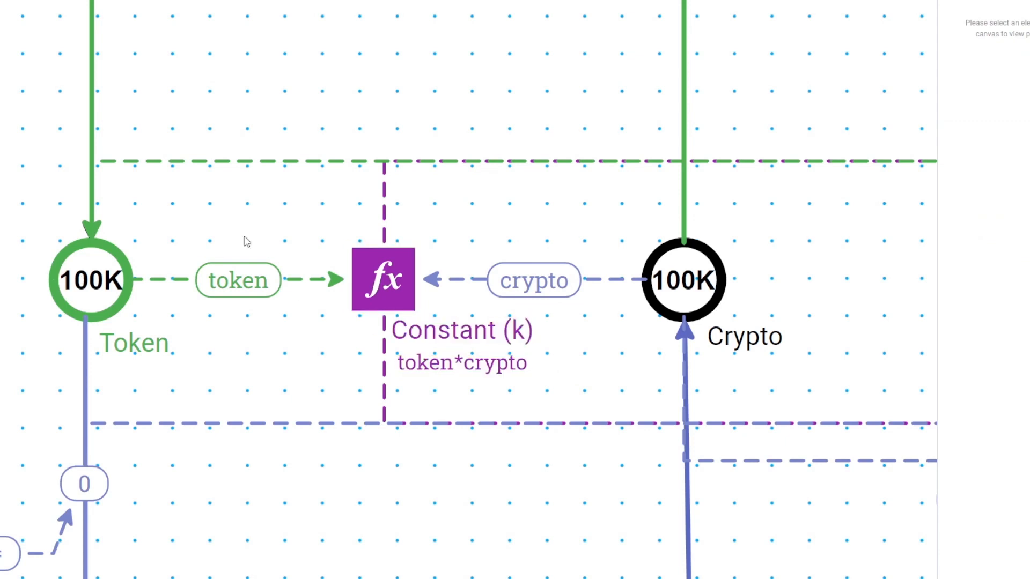
pyautogui.click(90, 243)
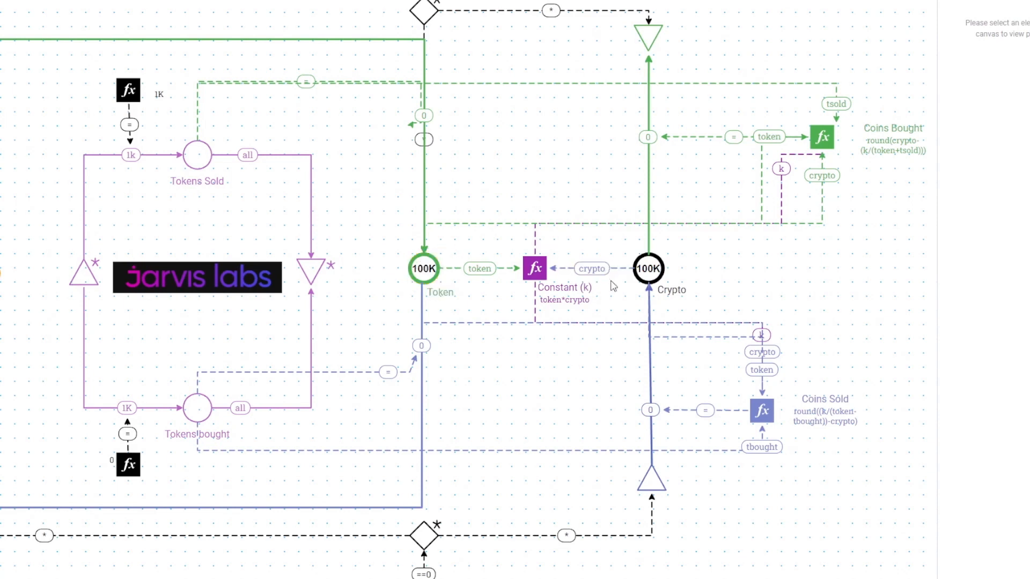
pyautogui.click(648, 268)
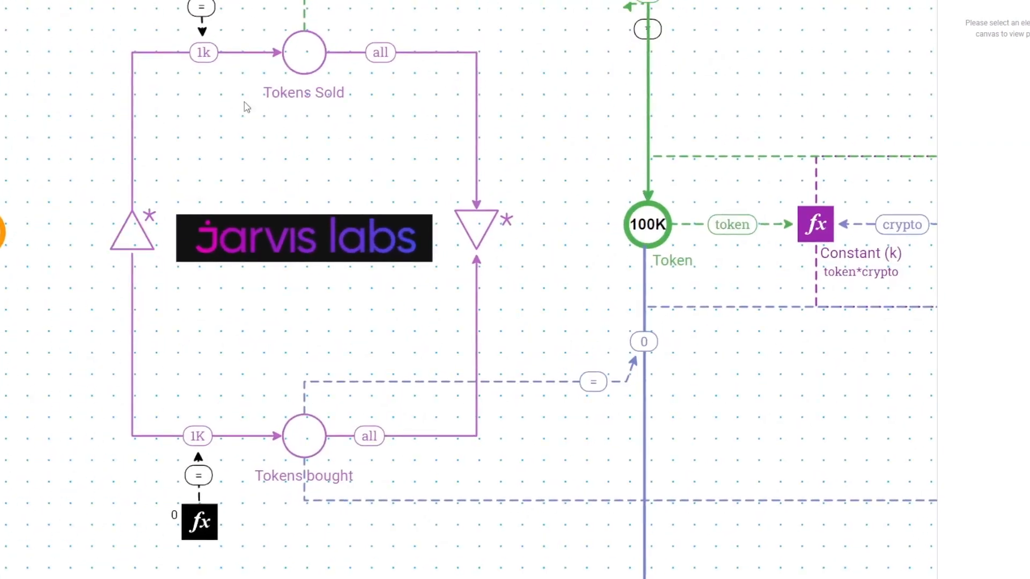
pyautogui.click(302, 52)
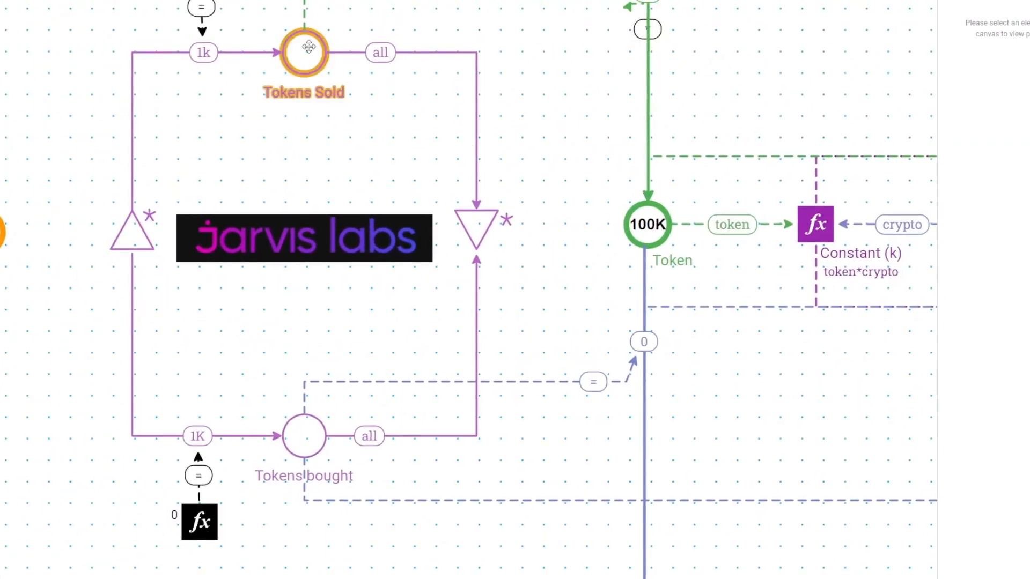
pyautogui.click(253, 337)
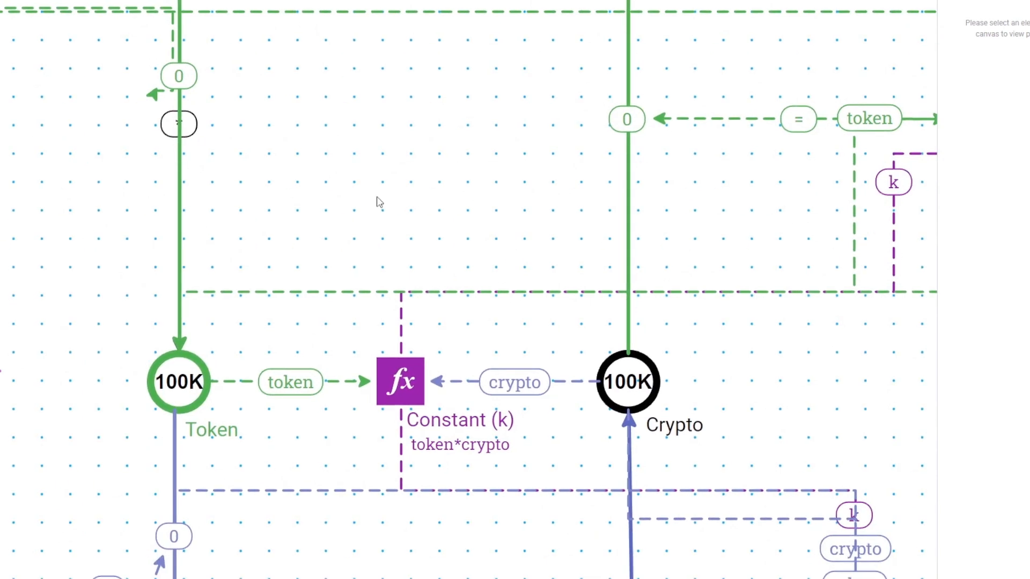
pyautogui.moveTo(207, 189)
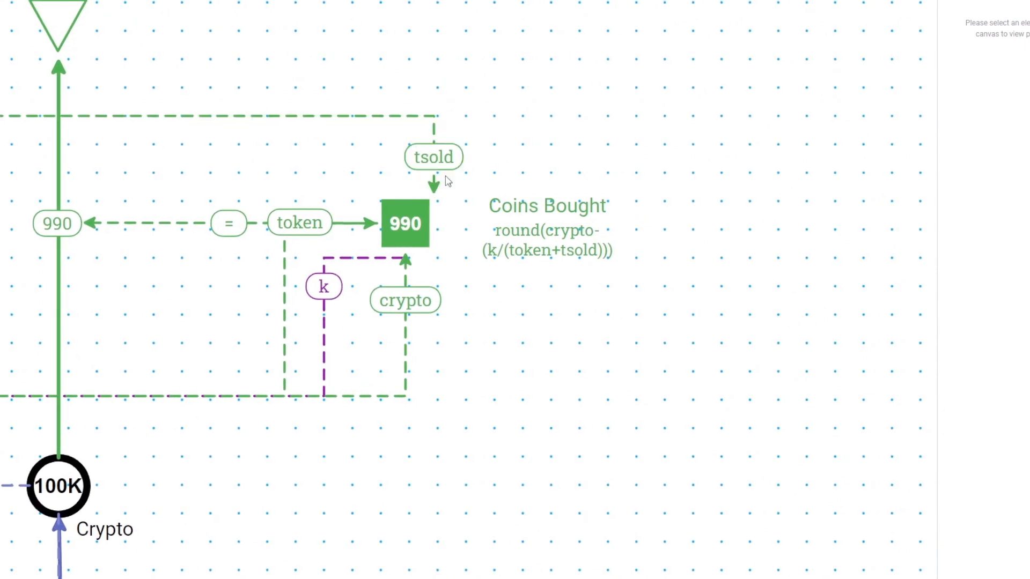
# Run one simulation step so Coins Bought evaluates to 990 with Constant (k) at 10B
pyautogui.click(546, 226)
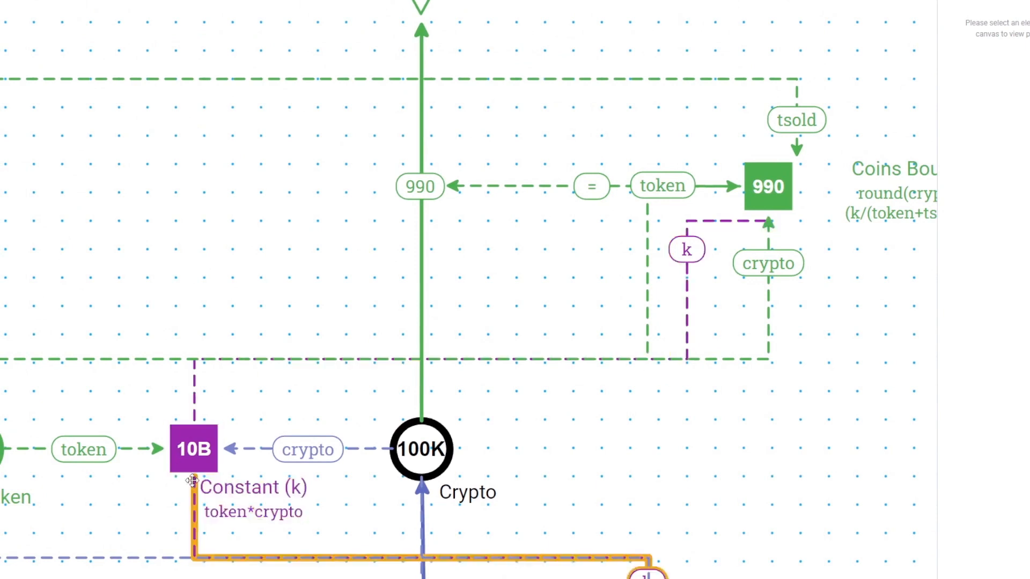
# Inspect Constant (k) at 10B with Token risen to 101K and Crypto dropped to 99.01K
pyautogui.click(194, 450)
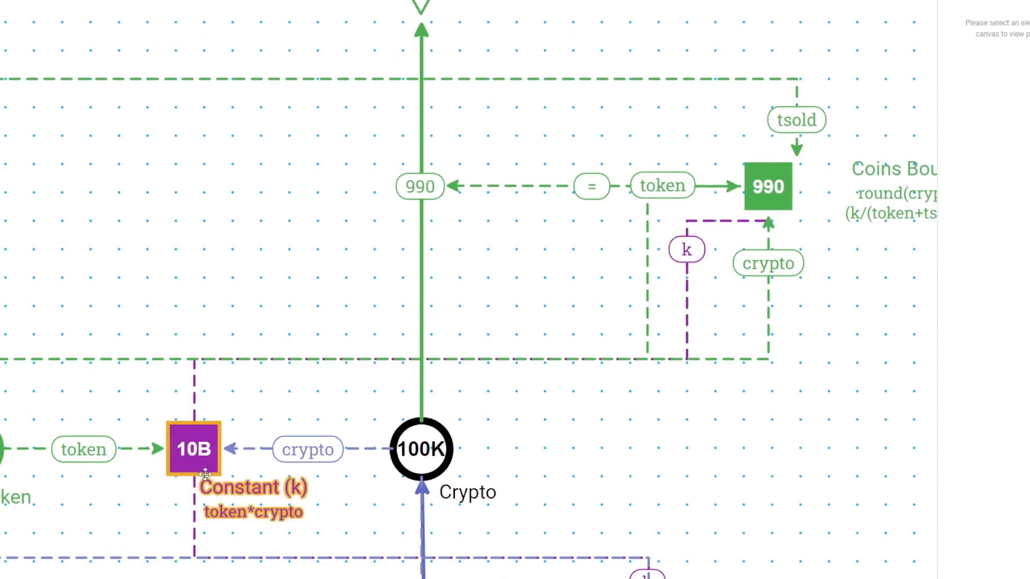
pyautogui.click(193, 448)
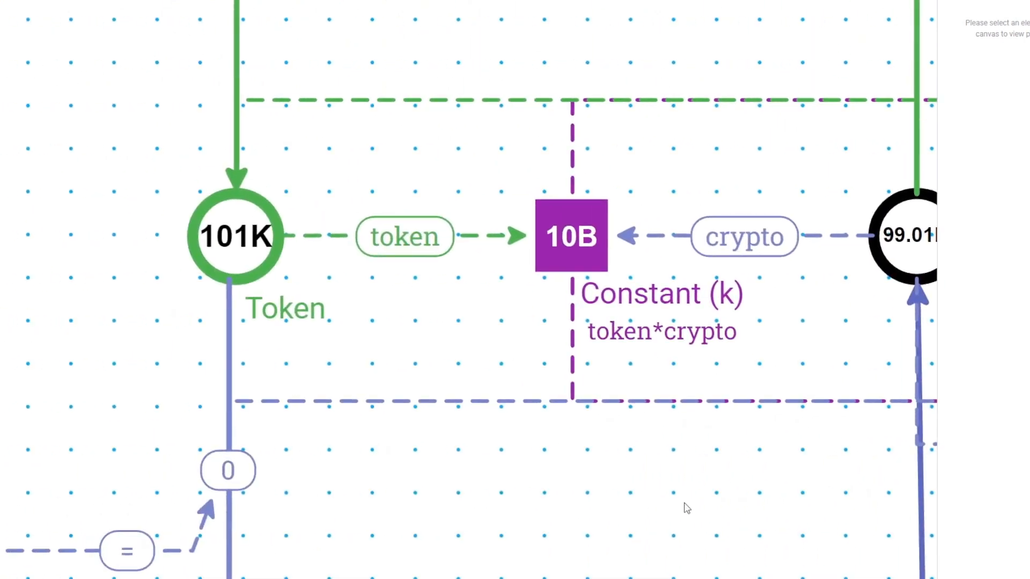
pyautogui.moveTo(642, 508)
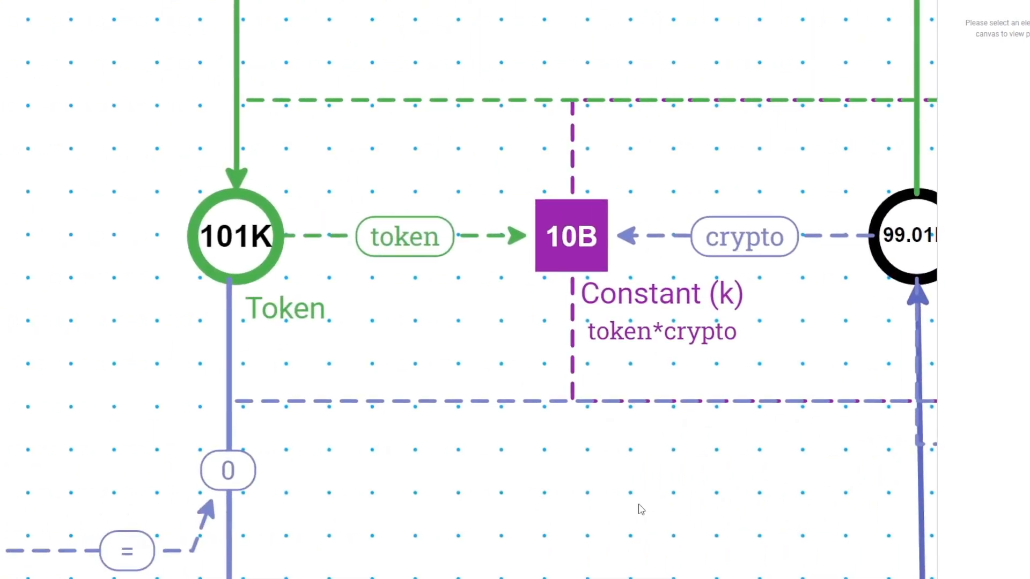